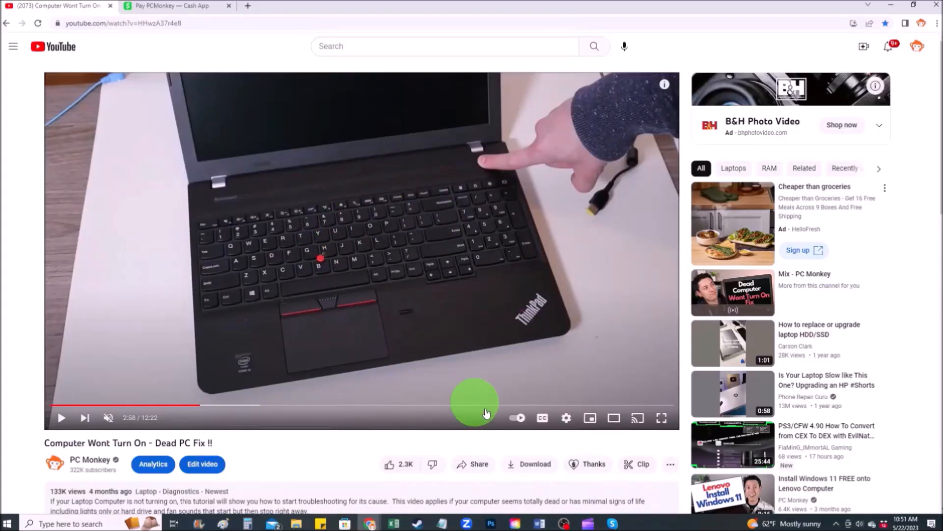
pyautogui.moveTo(589, 469)
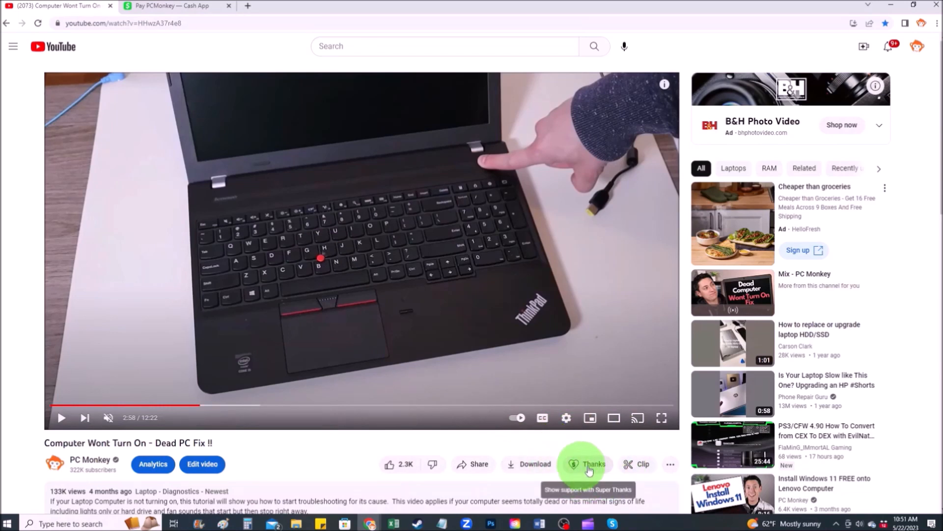
# Open PC Monkey's Super Thanks tip dialog, then switch to the Amazon storefront tab
pyautogui.click(587, 464)
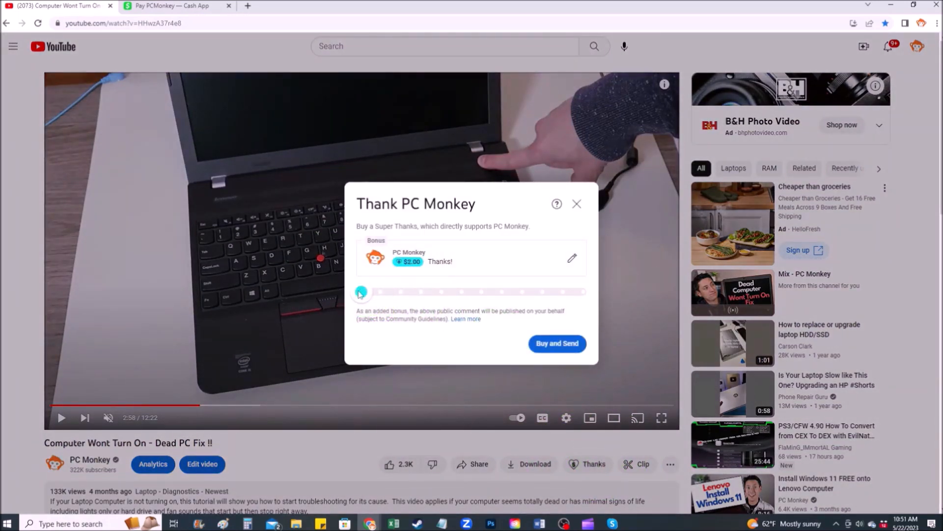
pyautogui.click(175, 5)
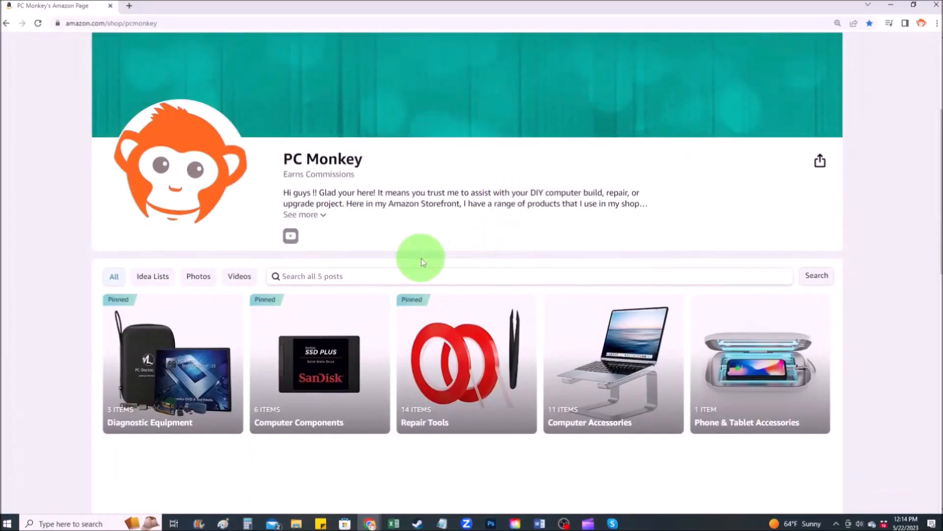
pyautogui.moveTo(471, 402)
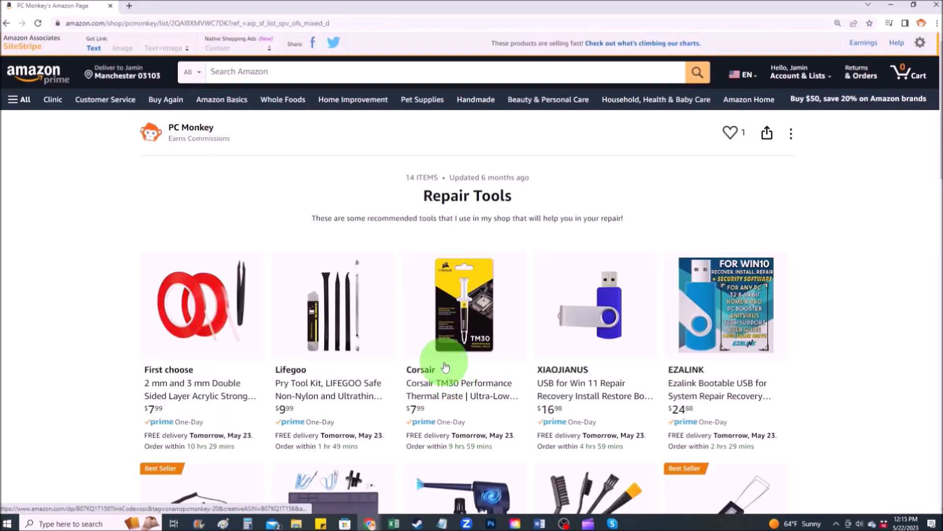
# Scroll down through the Repair Tools list's 14 recommended items, like pry tools and thermal paste
pyautogui.scroll(-3)
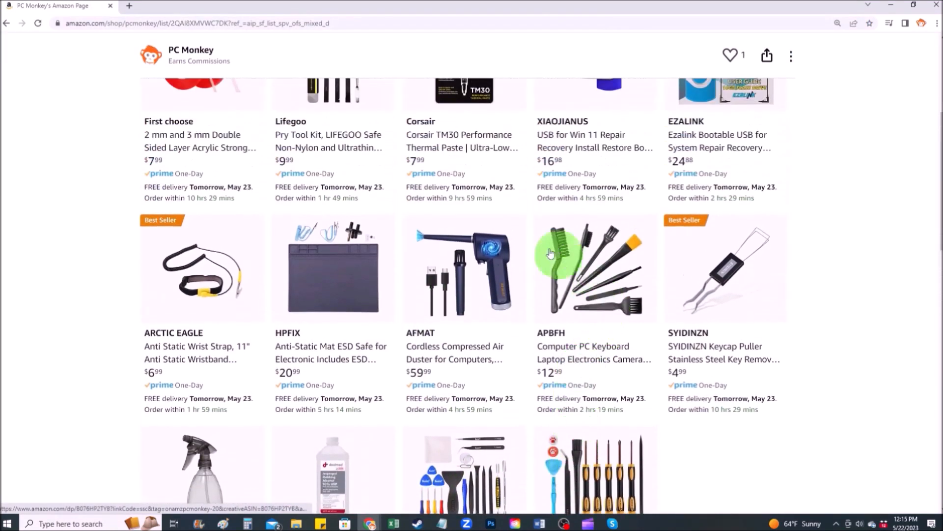